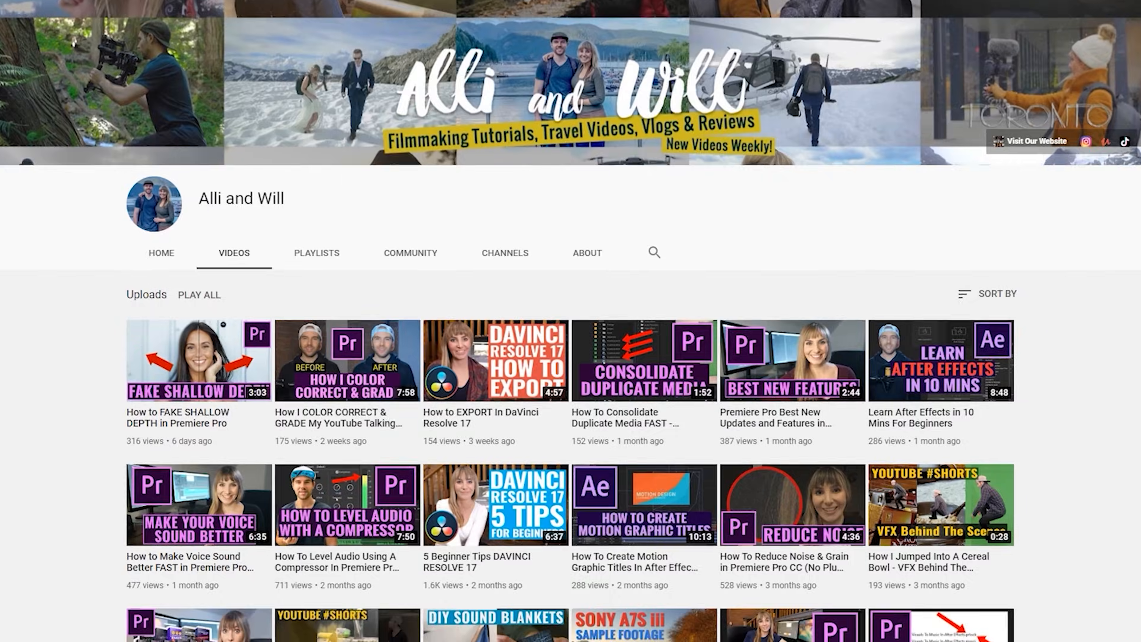
Scroll down the channel's Videos page before moving to the Premiere Pro project.
{"action": "scroll", "scroll_direction": "down", "scroll_amount": 3}
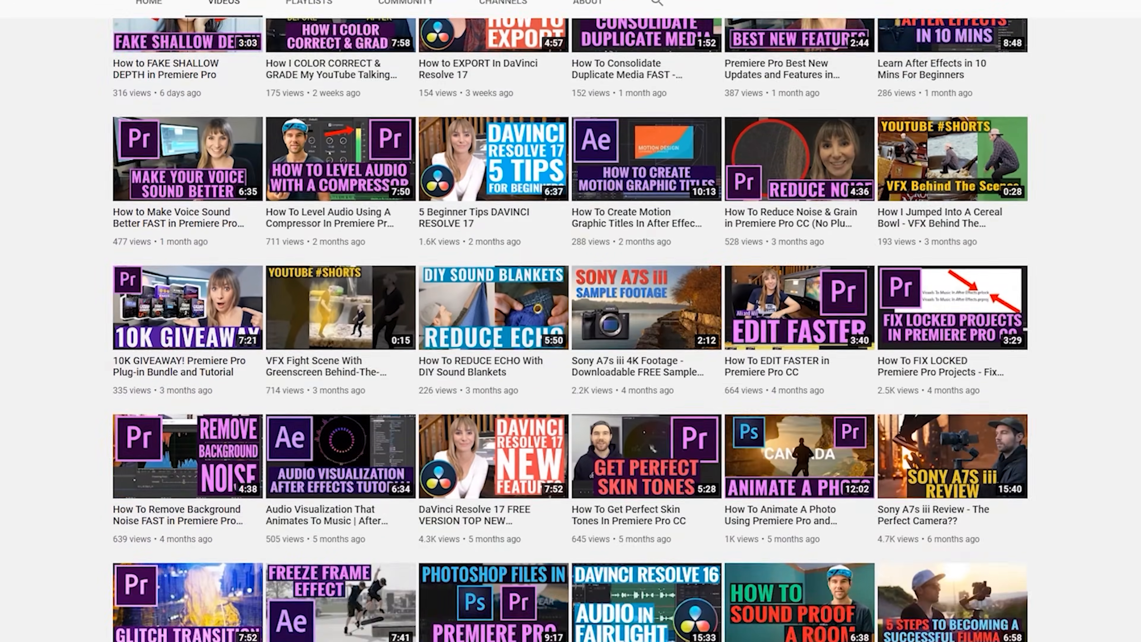
{"action": "scroll", "scroll_direction": "down", "scroll_amount": 3}
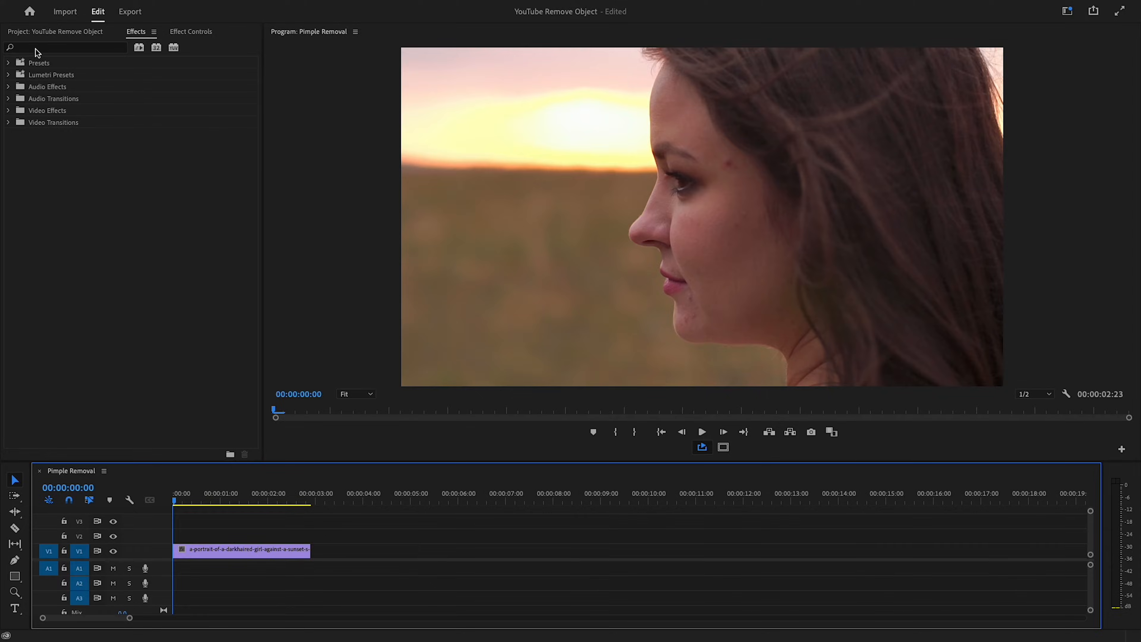
Find Gaussian Blur by searching 'gau', show the clip's effect settings and view the preview at 100%.
{"action": "type", "text": "g"}
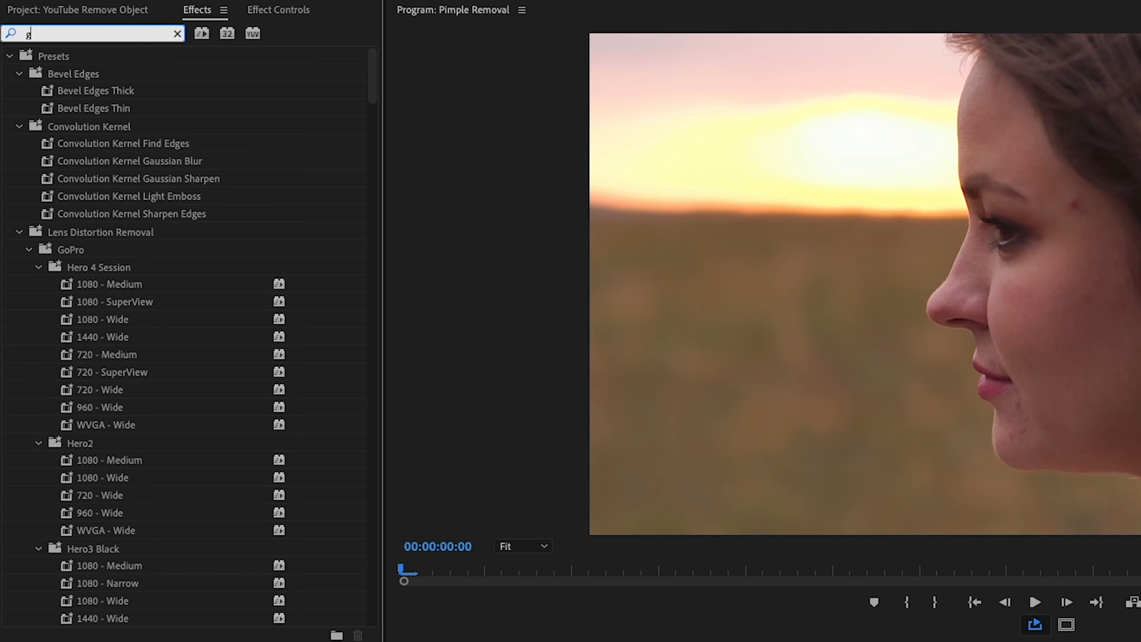
{"action": "type", "text": "au"}
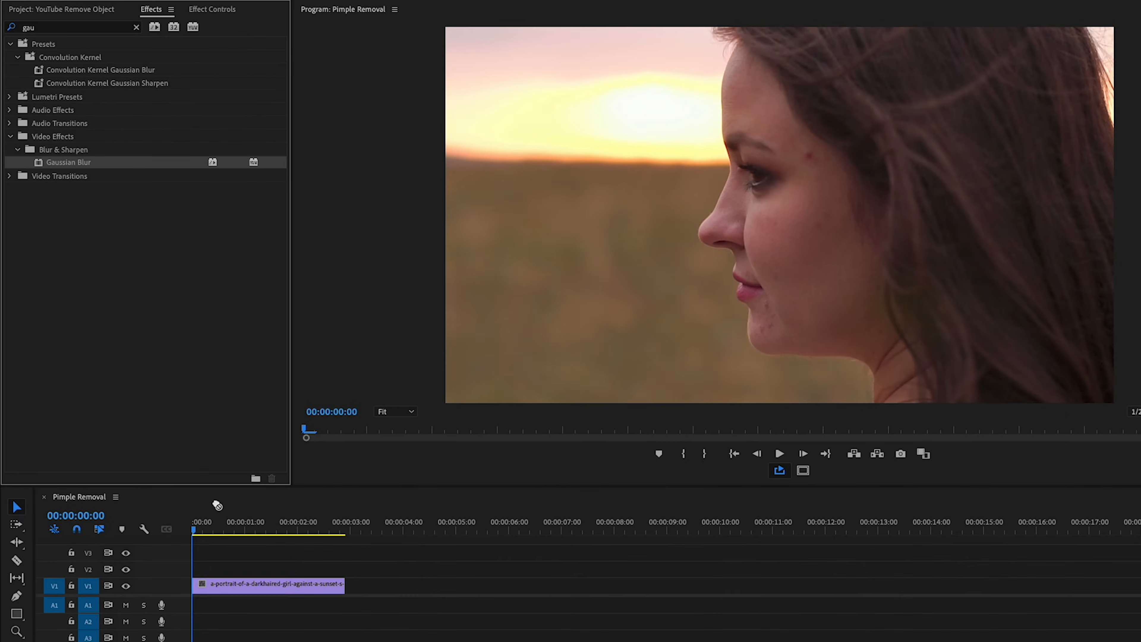
{"action": "left_click", "coordinate": [211, 9]}
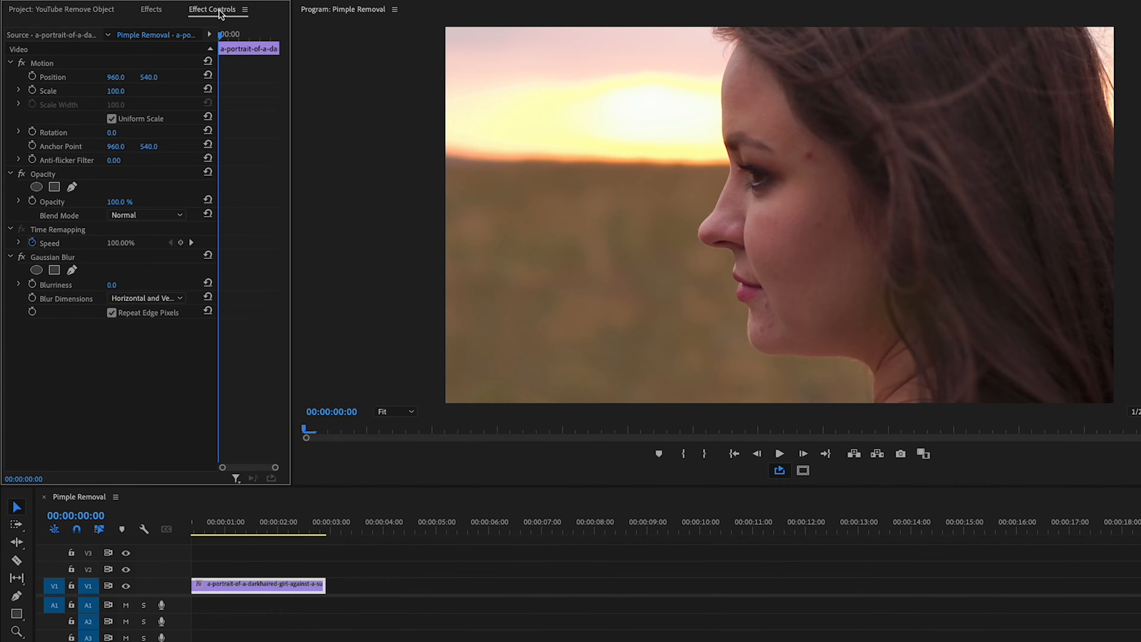
{"action": "mouse_move", "coordinate": [386, 149]}
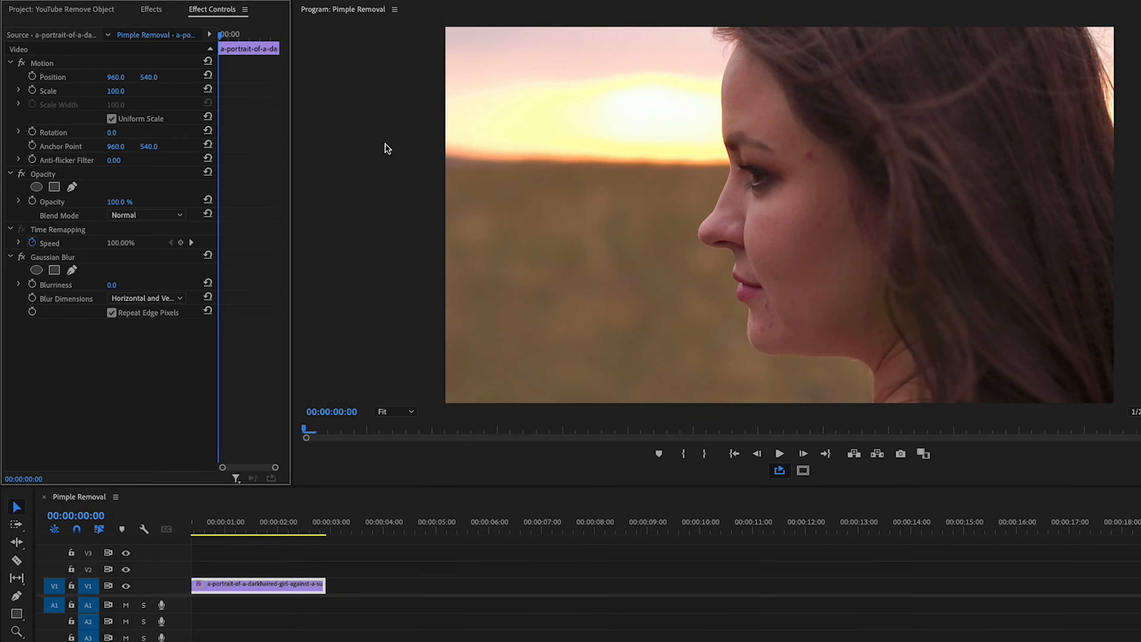
{"action": "left_click", "coordinate": [393, 411]}
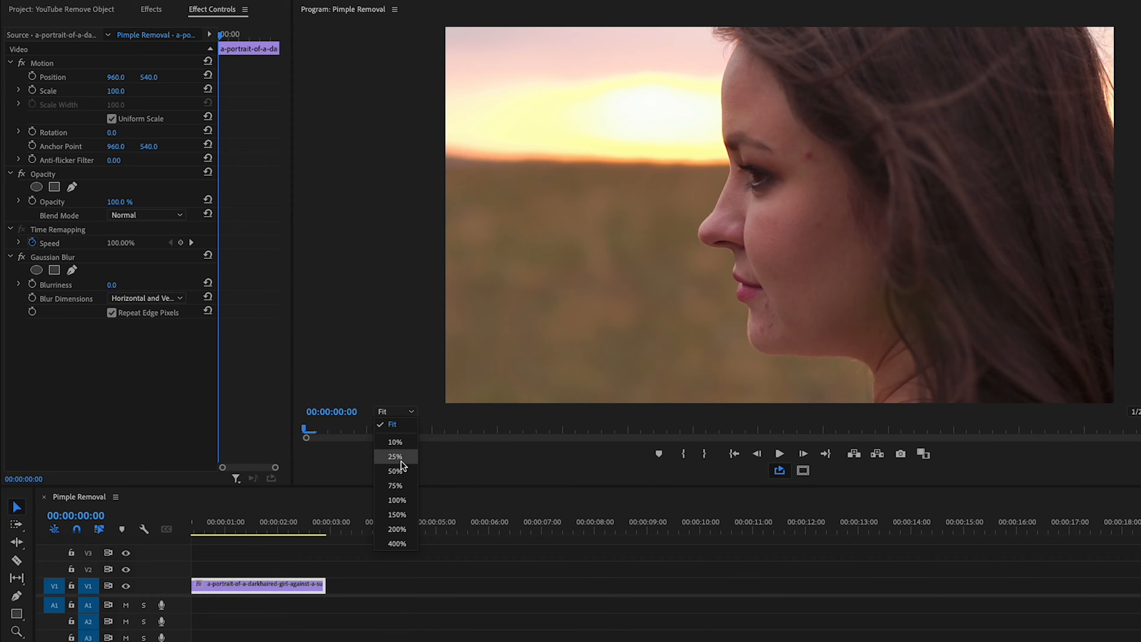
{"action": "left_click", "coordinate": [396, 499]}
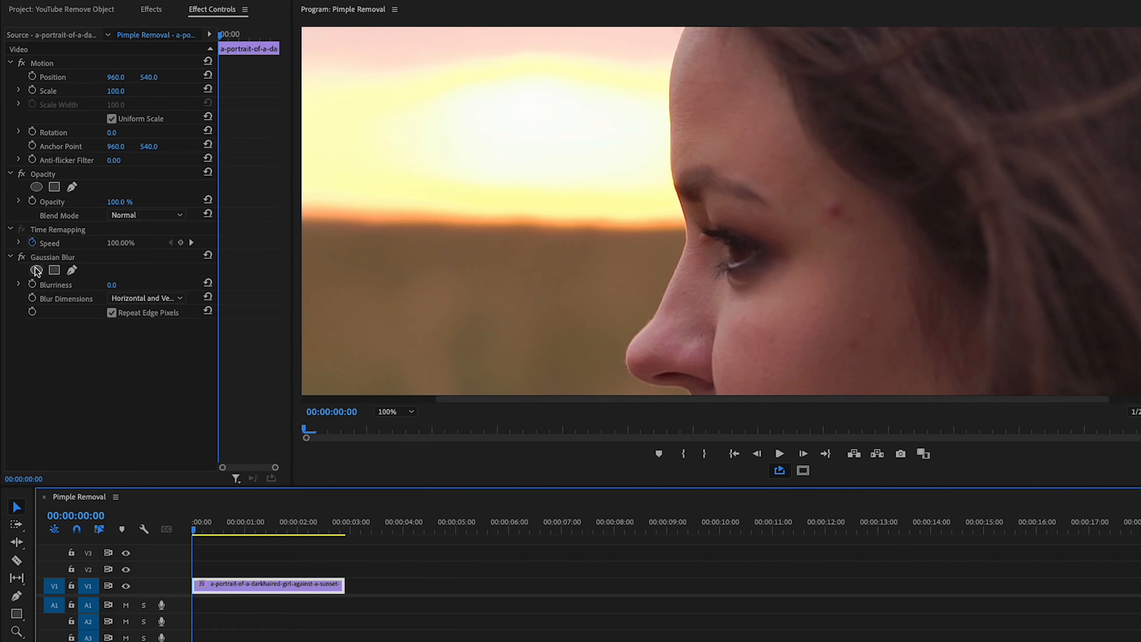
Add an ellipse mask to the Gaussian Blur, shrink it to a small circle centred on the cheek blemish.
{"action": "left_click", "coordinate": [35, 270]}
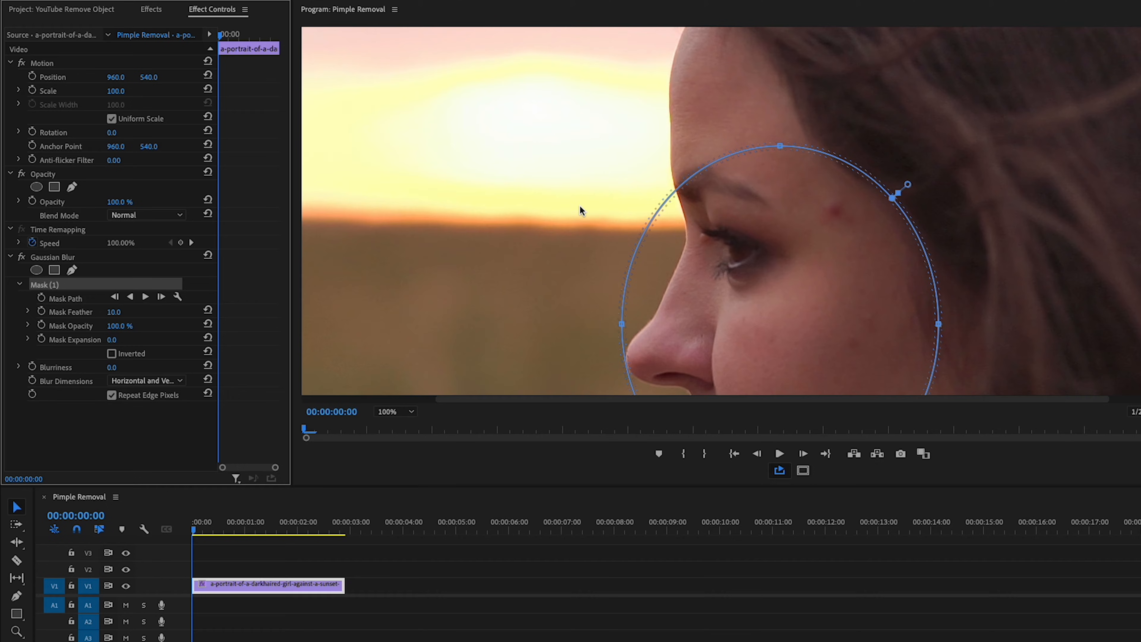
{"action": "mouse_move", "coordinate": [782, 153]}
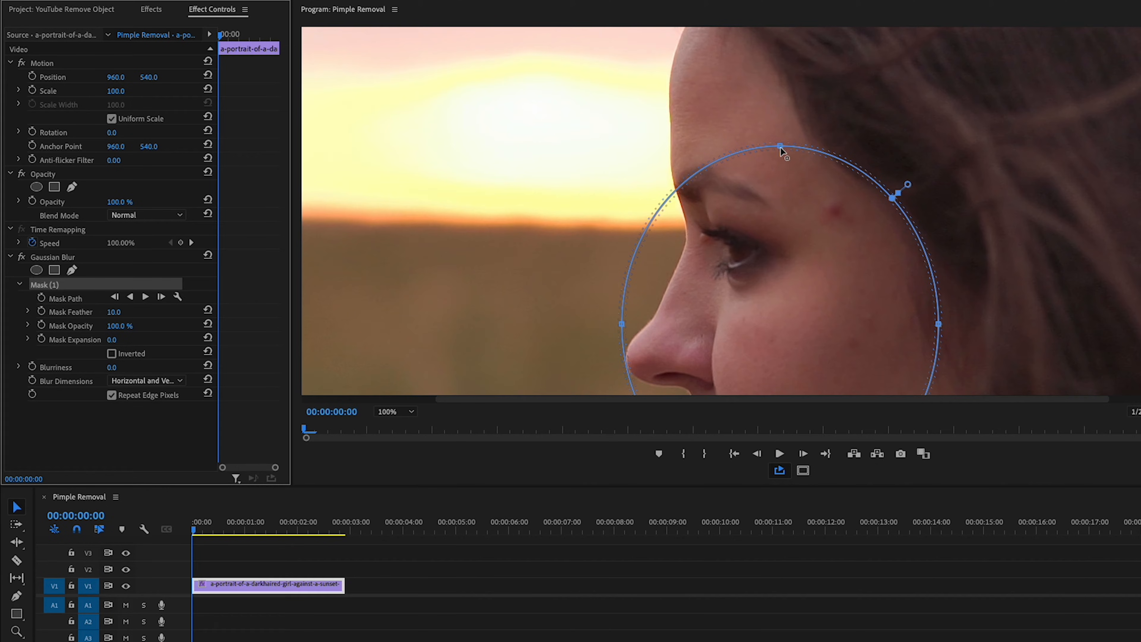
{"action": "left_click_drag", "start_coordinate": [780, 145], "coordinate": [780, 328]}
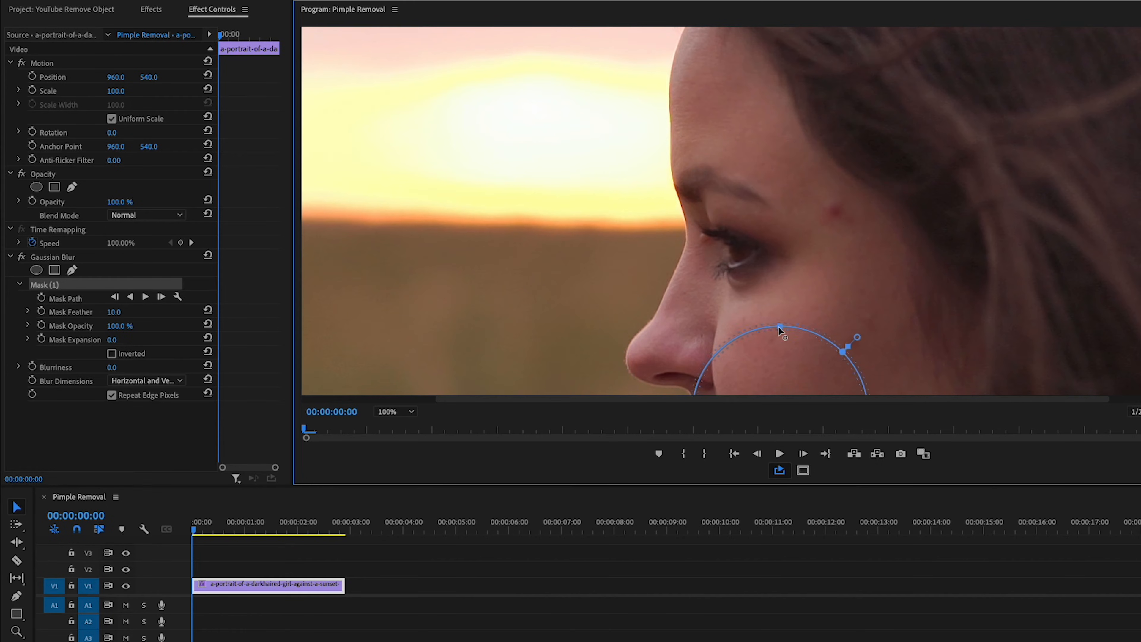
{"action": "left_click_drag", "start_coordinate": [780, 337], "coordinate": [808, 168]}
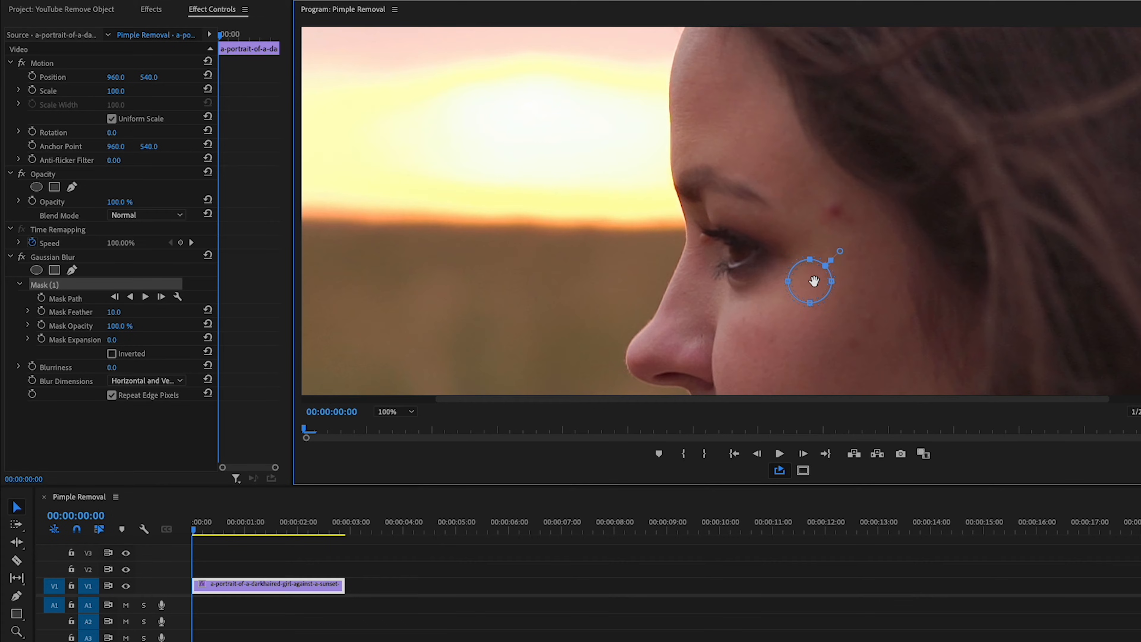
{"action": "left_click_drag", "start_coordinate": [814, 281], "coordinate": [826, 234]}
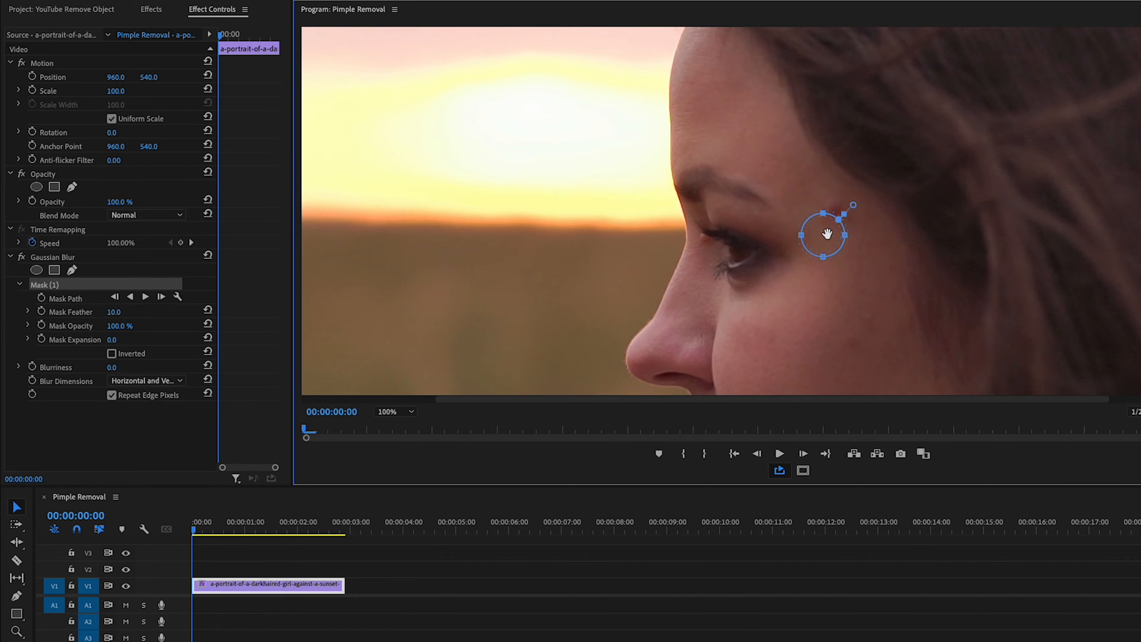
{"action": "left_click_drag", "start_coordinate": [824, 234], "coordinate": [835, 216]}
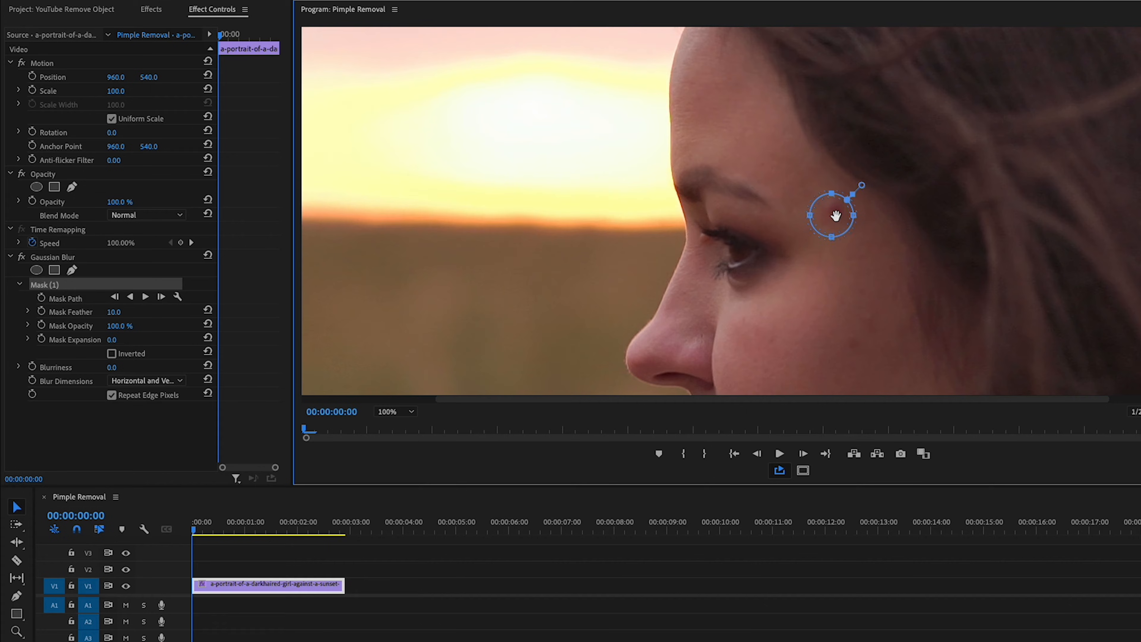
{"action": "left_click_drag", "start_coordinate": [835, 215], "coordinate": [835, 218]}
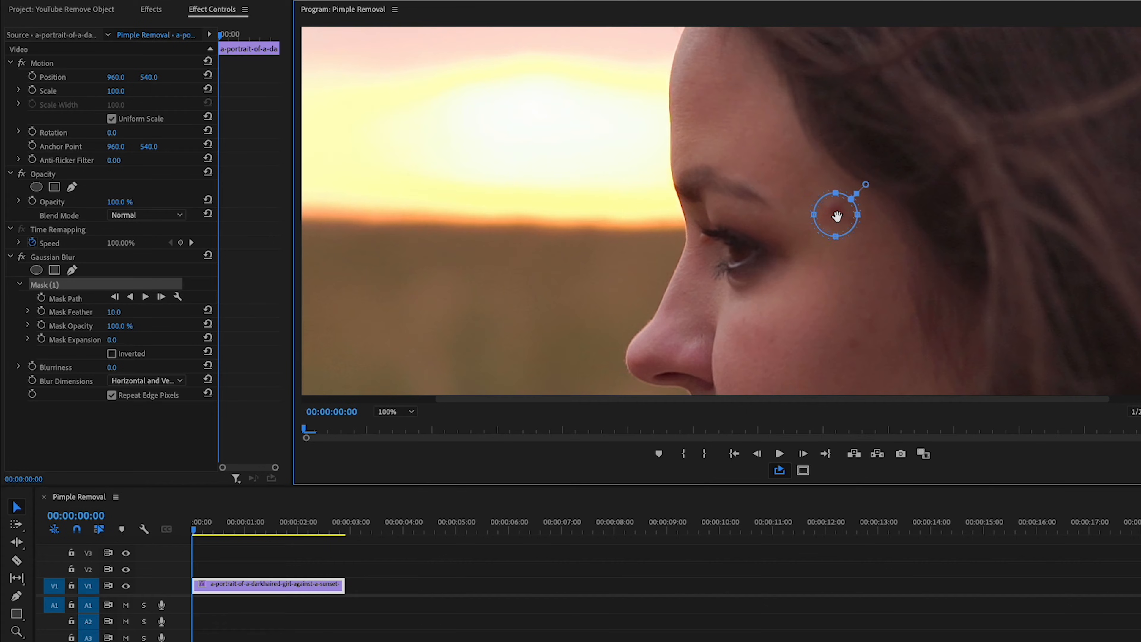
{"action": "mouse_move", "coordinate": [267, 361]}
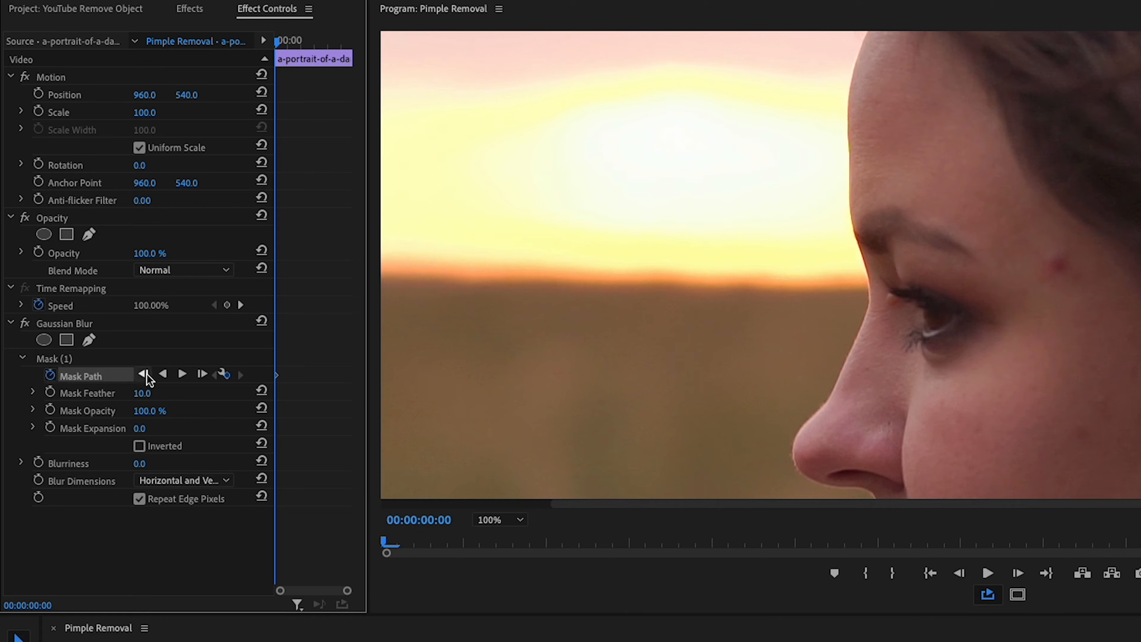
{"action": "mouse_move", "coordinate": [181, 374]}
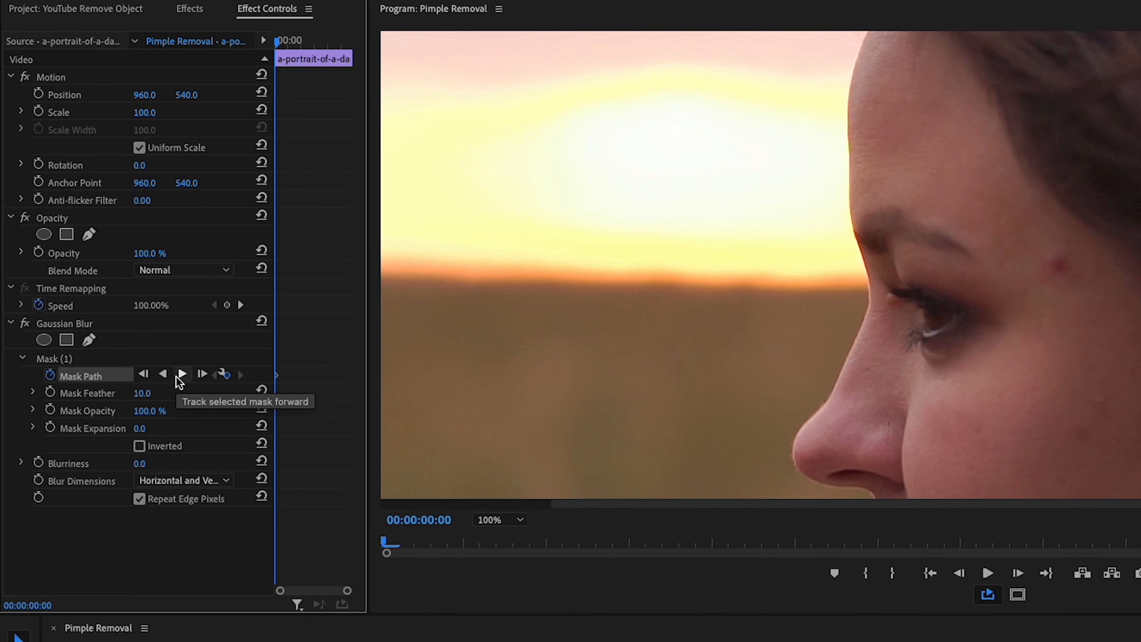
Track the mask path forward through the whole clip, then return the playhead to the start.
{"action": "left_click", "coordinate": [181, 373]}
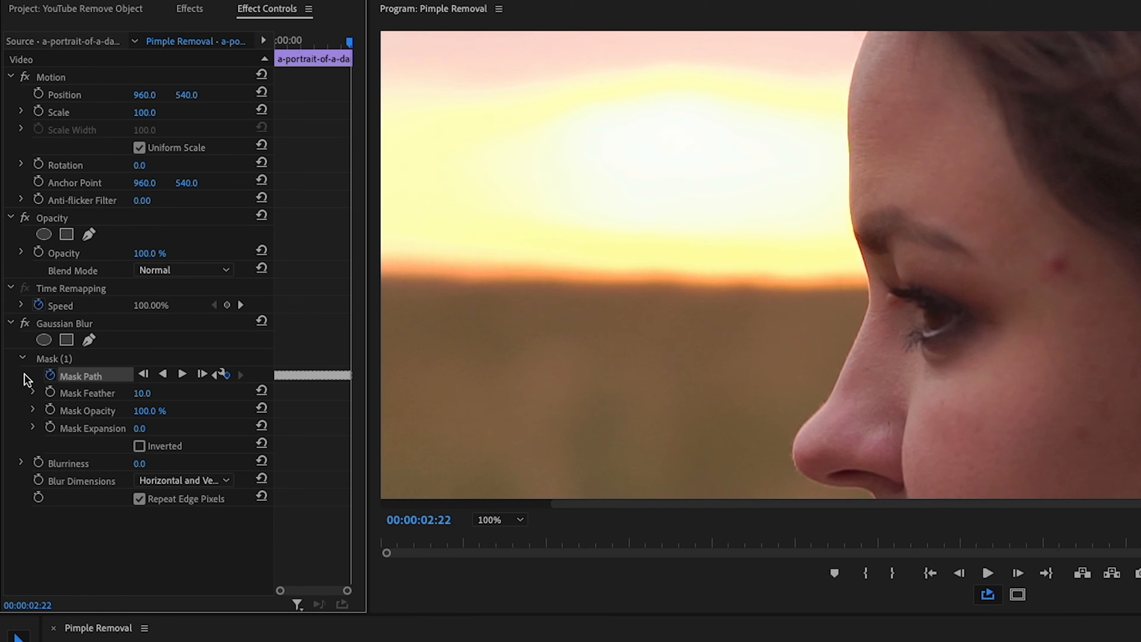
{"action": "left_click", "coordinate": [52, 358]}
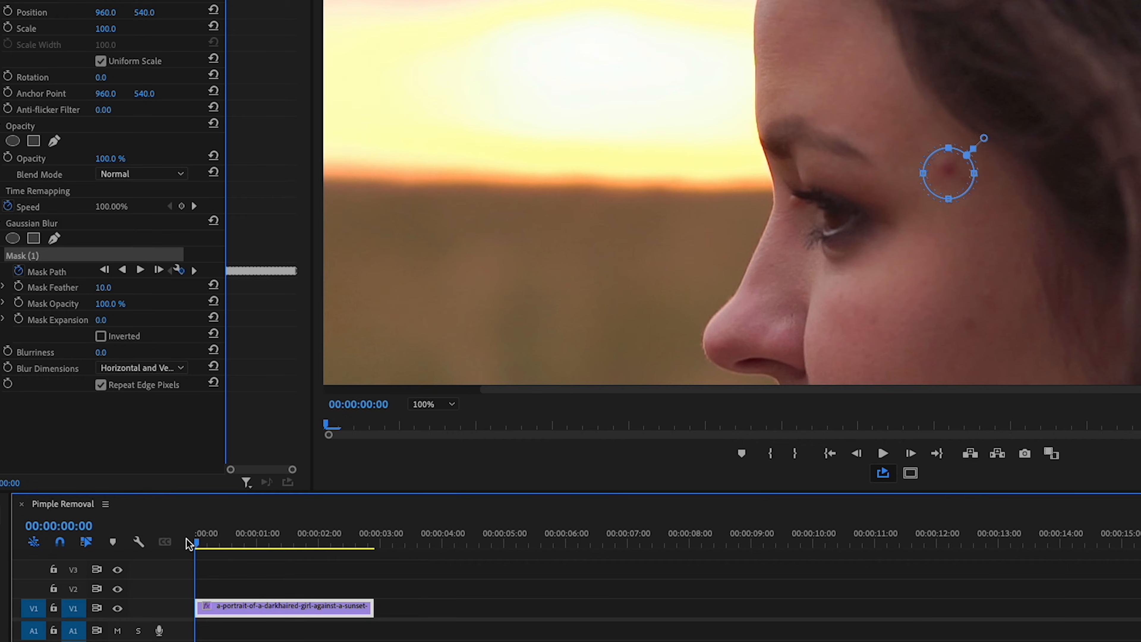
{"action": "mouse_move", "coordinate": [102, 364]}
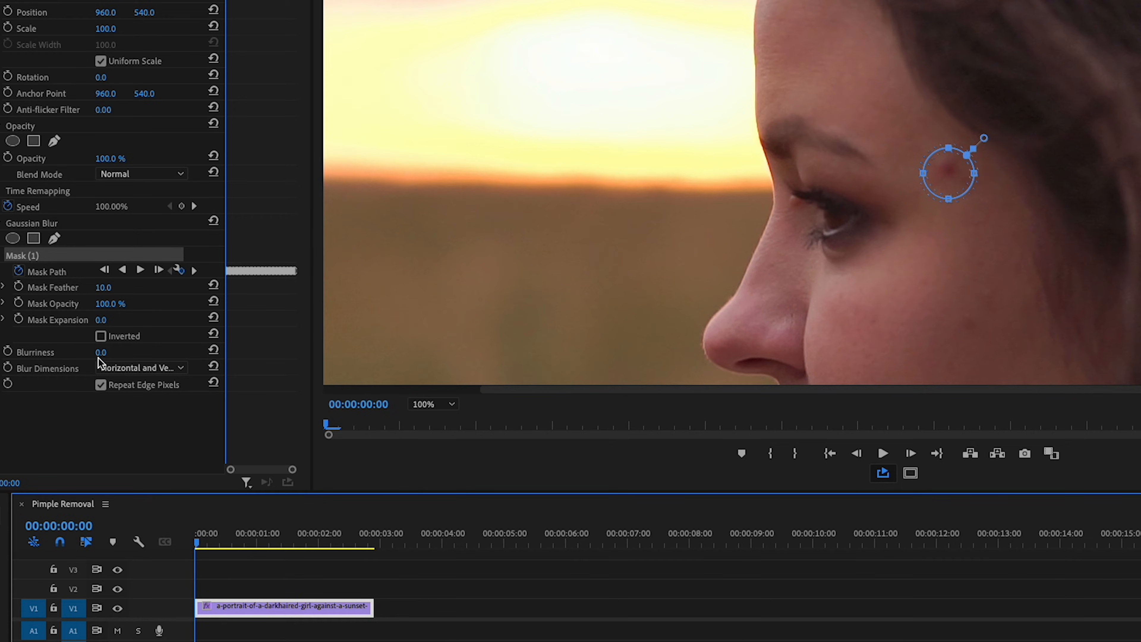
Raise the Gaussian Blur blurriness to 50 and the mask feather to 37 to soften the blemish.
{"action": "type", "text": "30"}
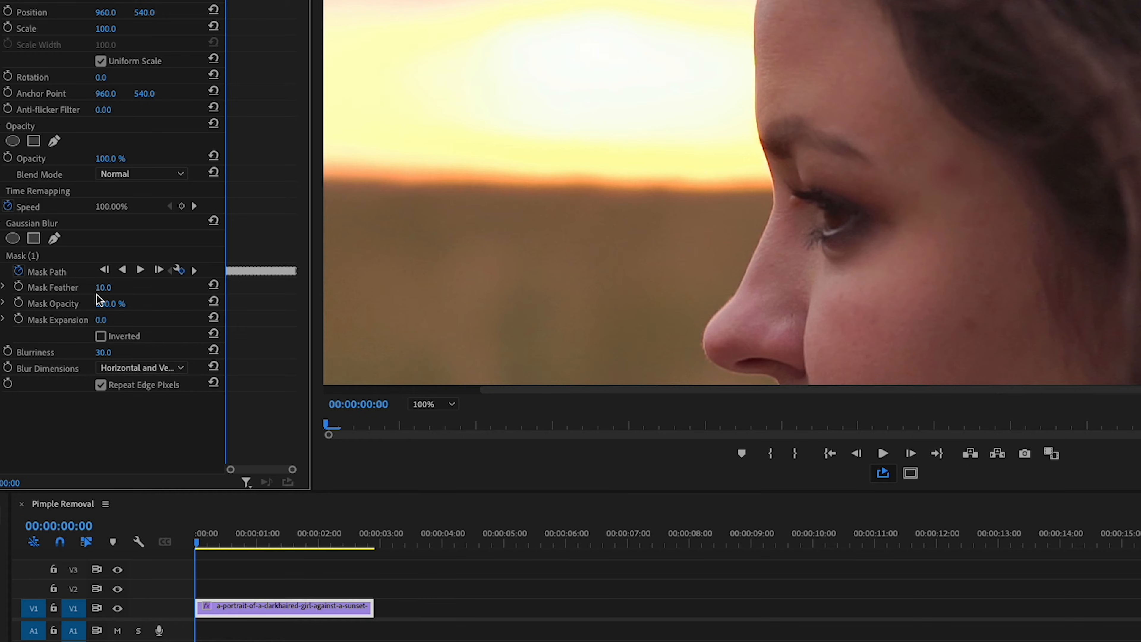
{"action": "left_click_drag", "start_coordinate": [102, 286], "coordinate": [119, 286]}
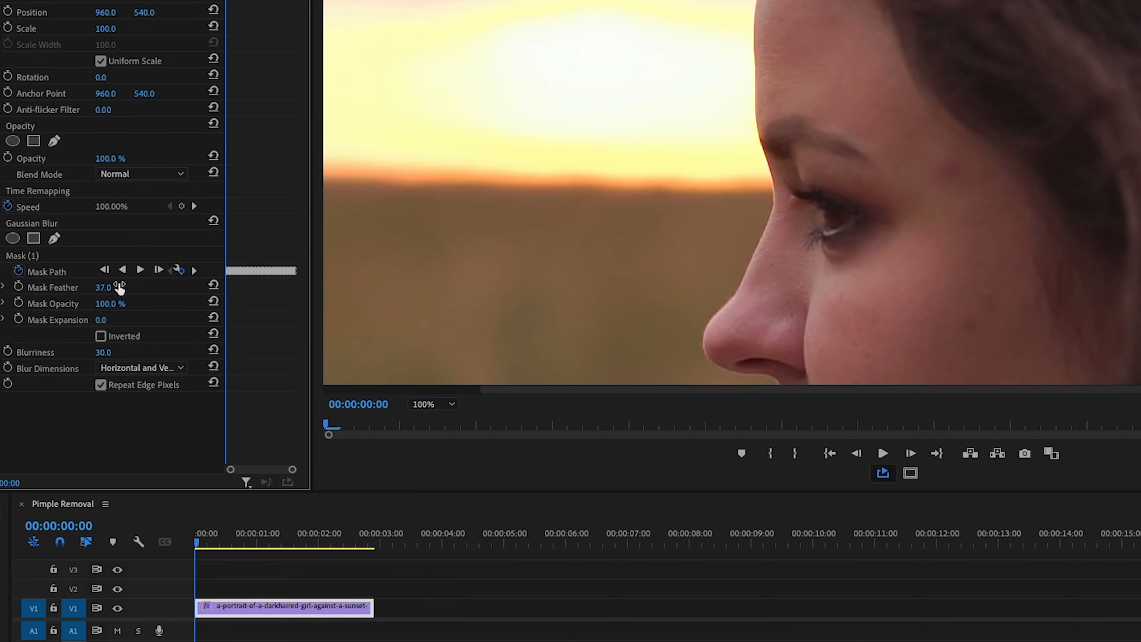
{"action": "left_click", "coordinate": [883, 453]}
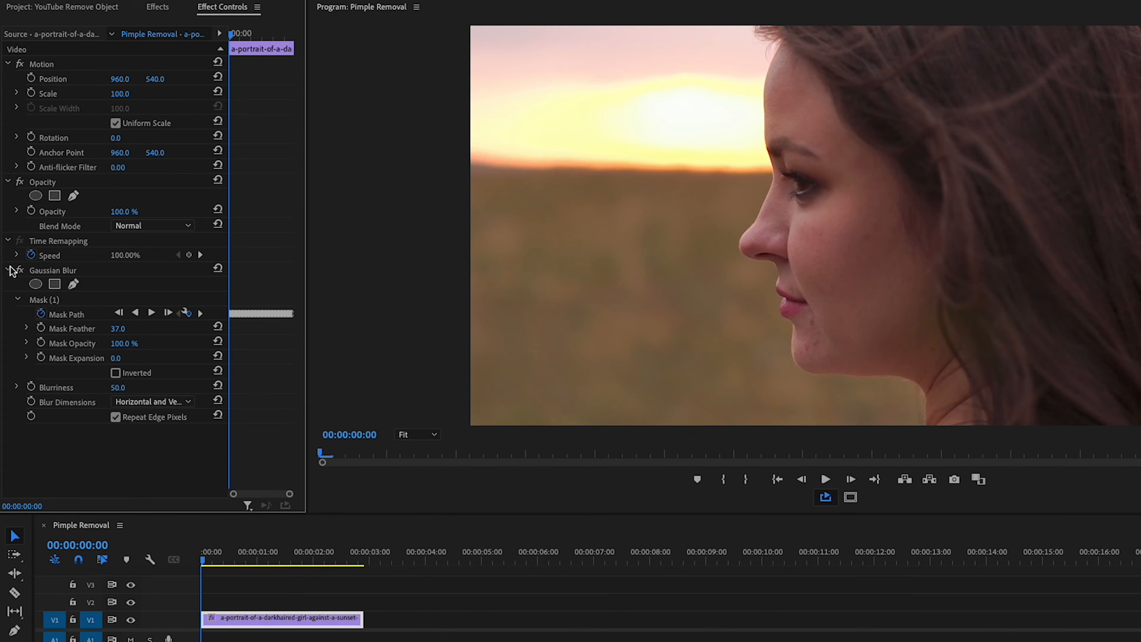
Apply another Gaussian Blur with a small circle mask over the spot beside the eye and track it along the clip.
{"action": "left_click", "coordinate": [7, 269]}
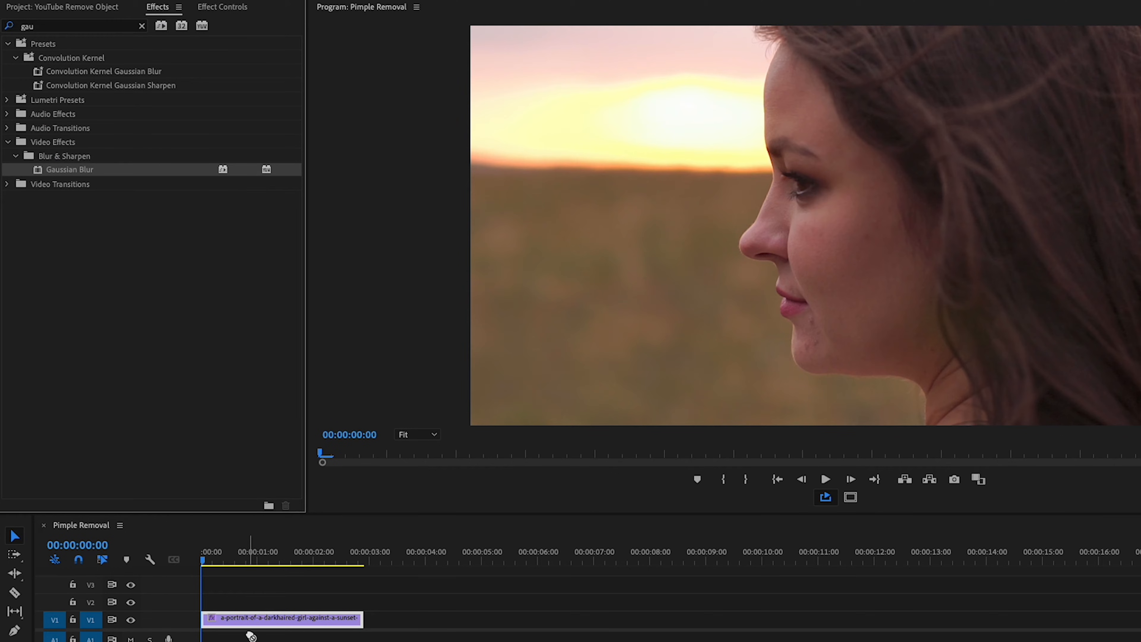
{"action": "left_click", "coordinate": [223, 6]}
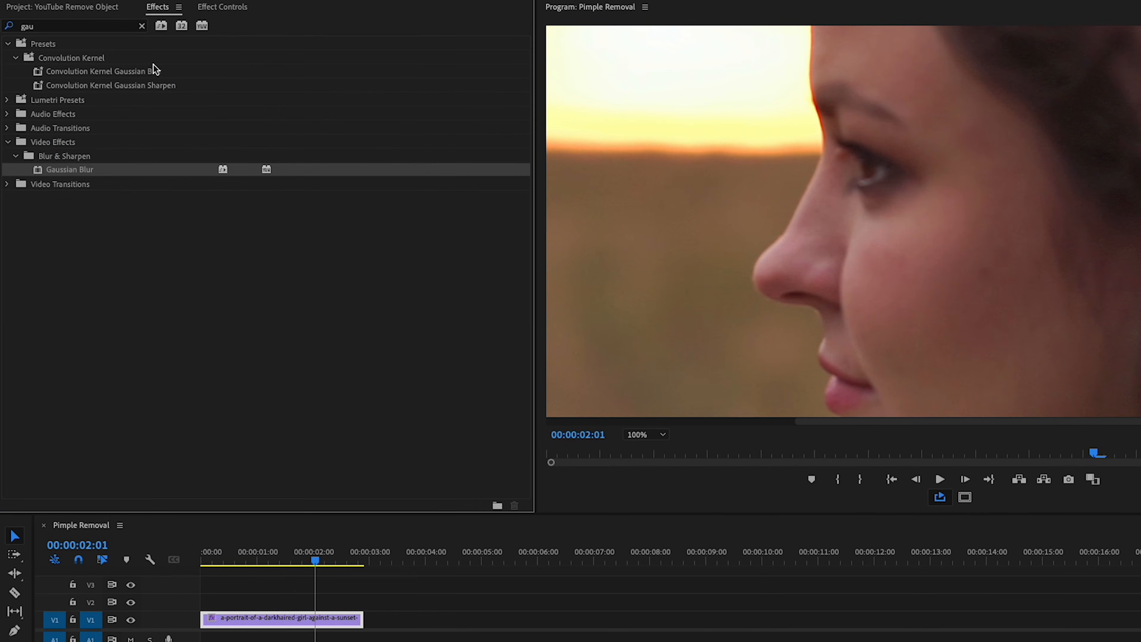
{"action": "left_click", "coordinate": [222, 6]}
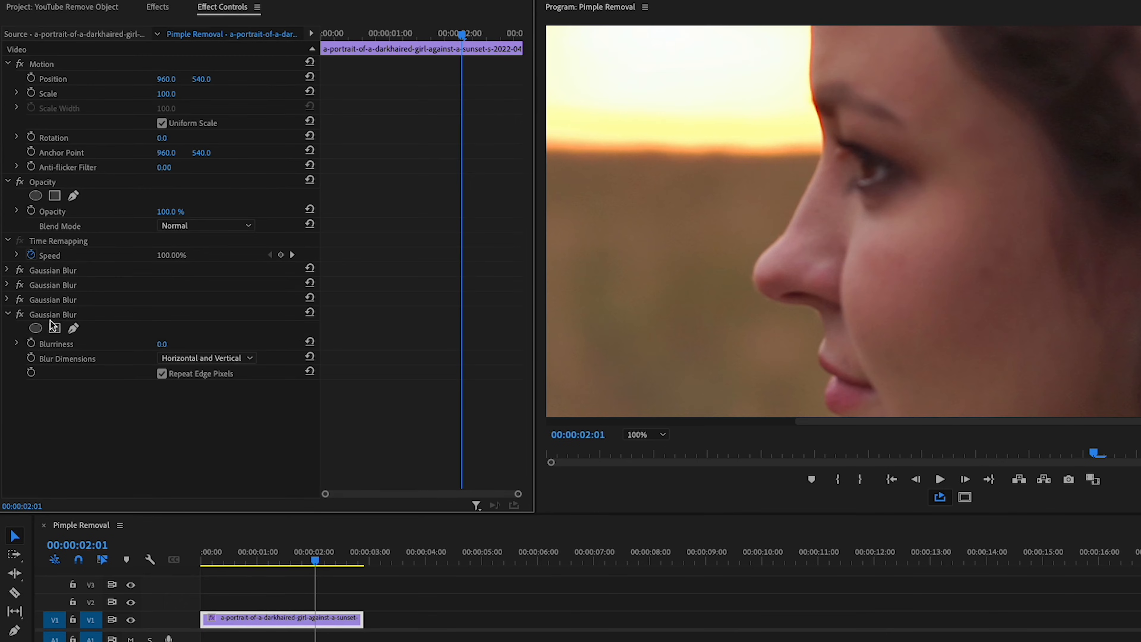
{"action": "left_click", "coordinate": [54, 327]}
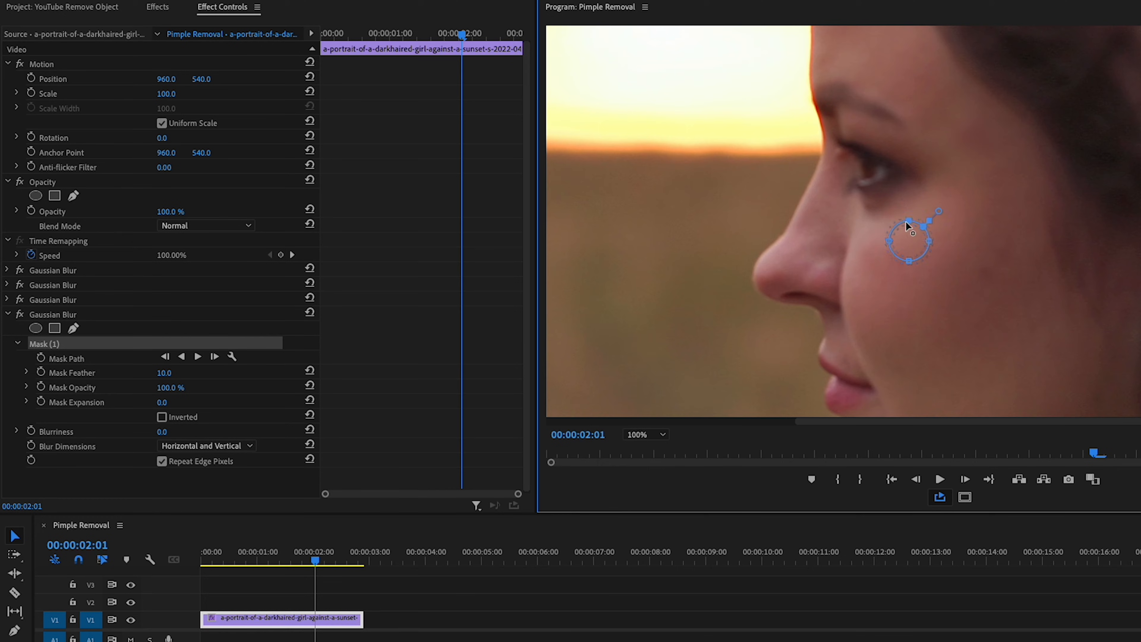
{"action": "left_click_drag", "start_coordinate": [908, 240], "coordinate": [840, 150]}
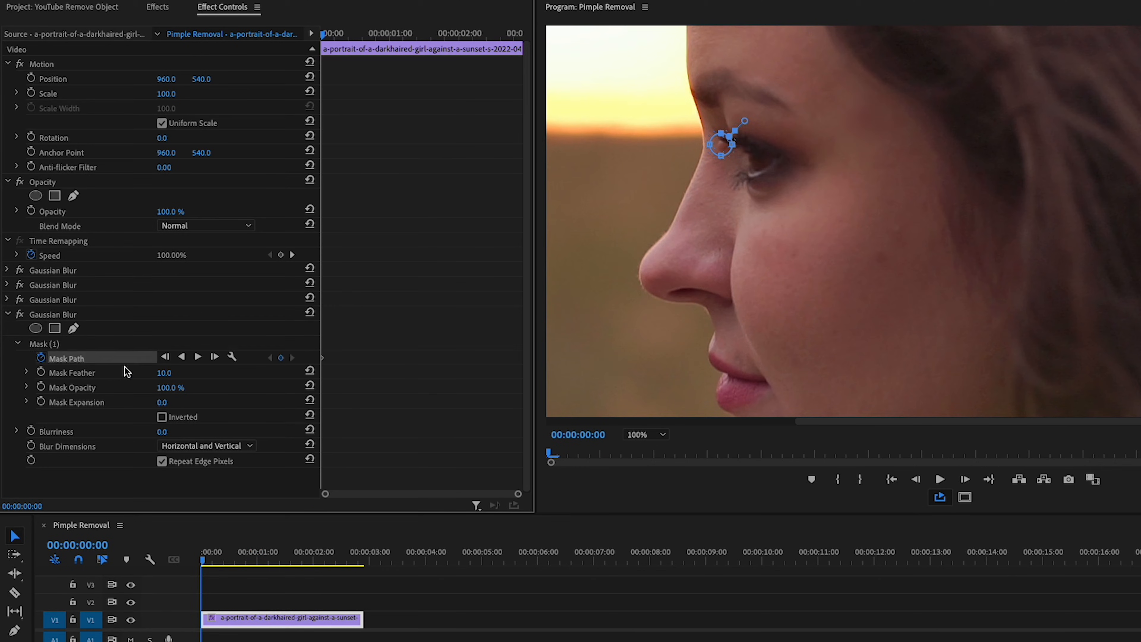
{"action": "left_click", "coordinate": [197, 357]}
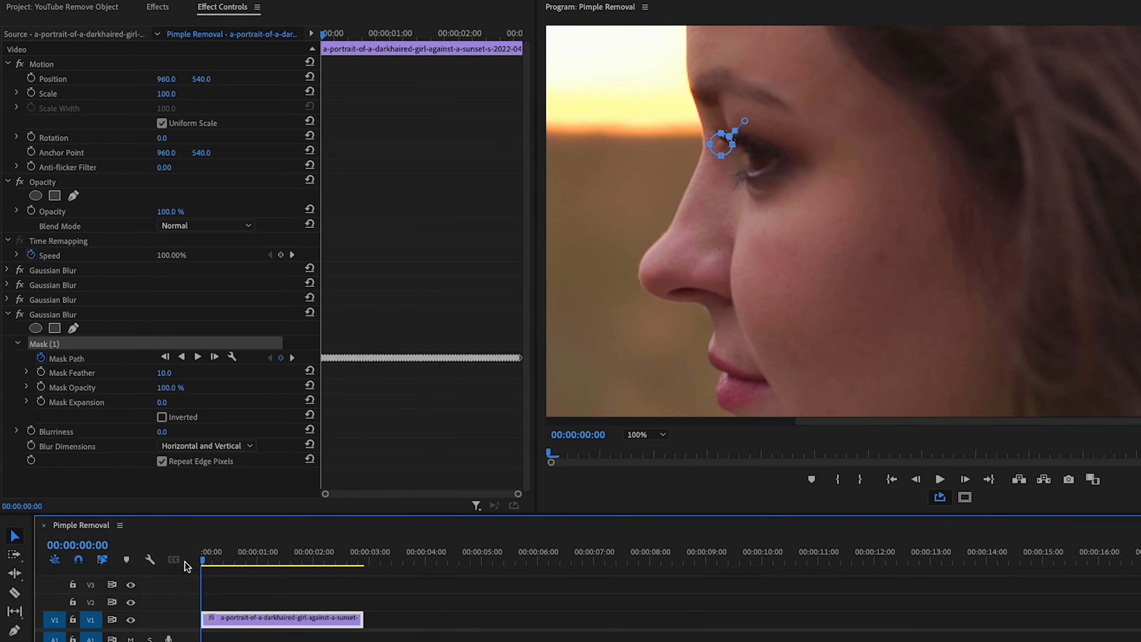
{"action": "mouse_move", "coordinate": [203, 566]}
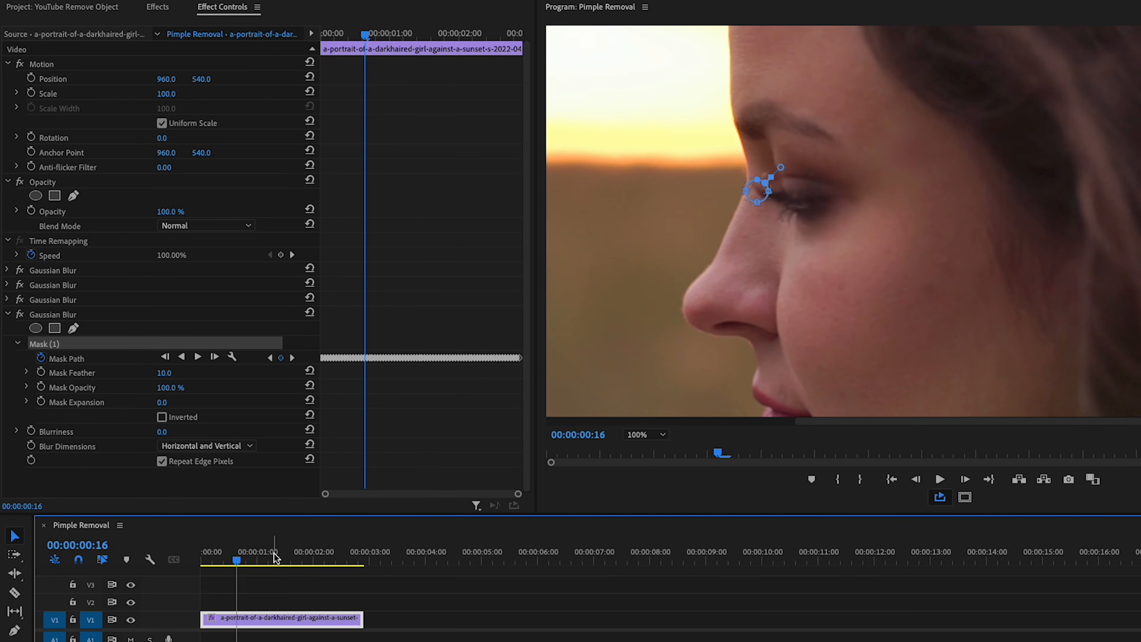
At 200% preview, reposition the eye-side mask frame by frame to keyframe it onto the spot.
{"action": "left_click", "coordinate": [643, 434]}
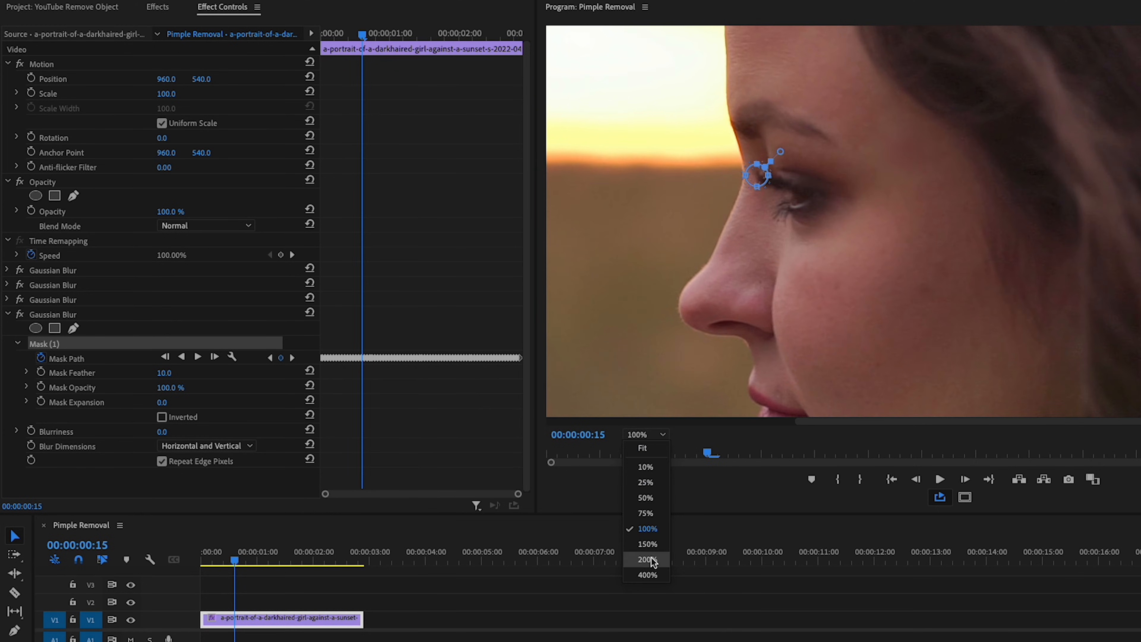
{"action": "left_click", "coordinate": [646, 558]}
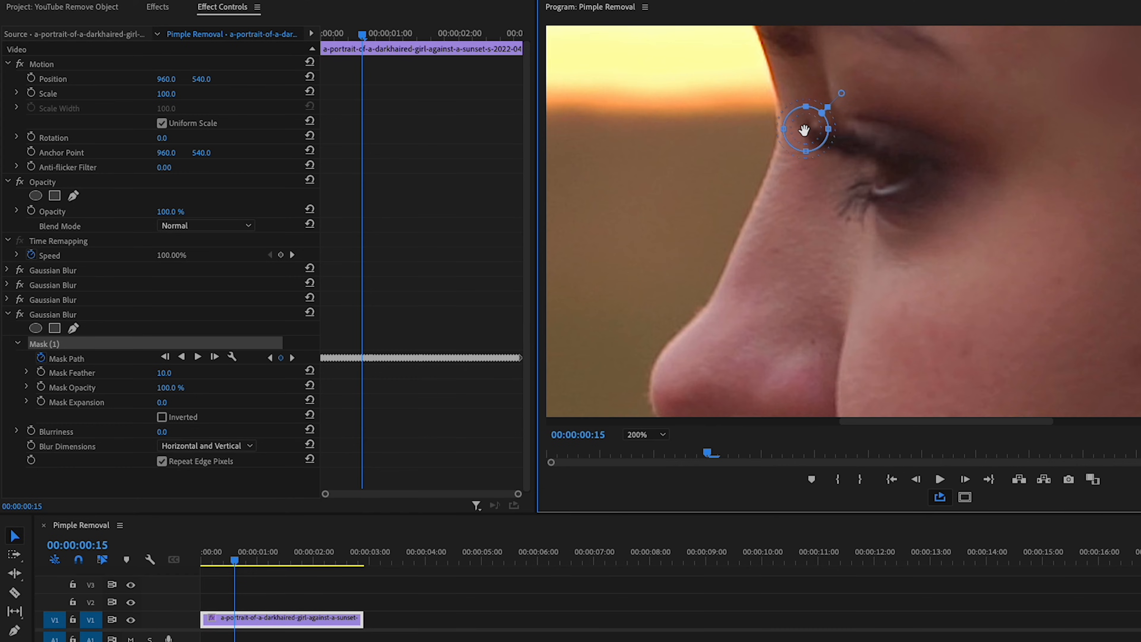
{"action": "left_click_drag", "start_coordinate": [805, 130], "coordinate": [810, 128]}
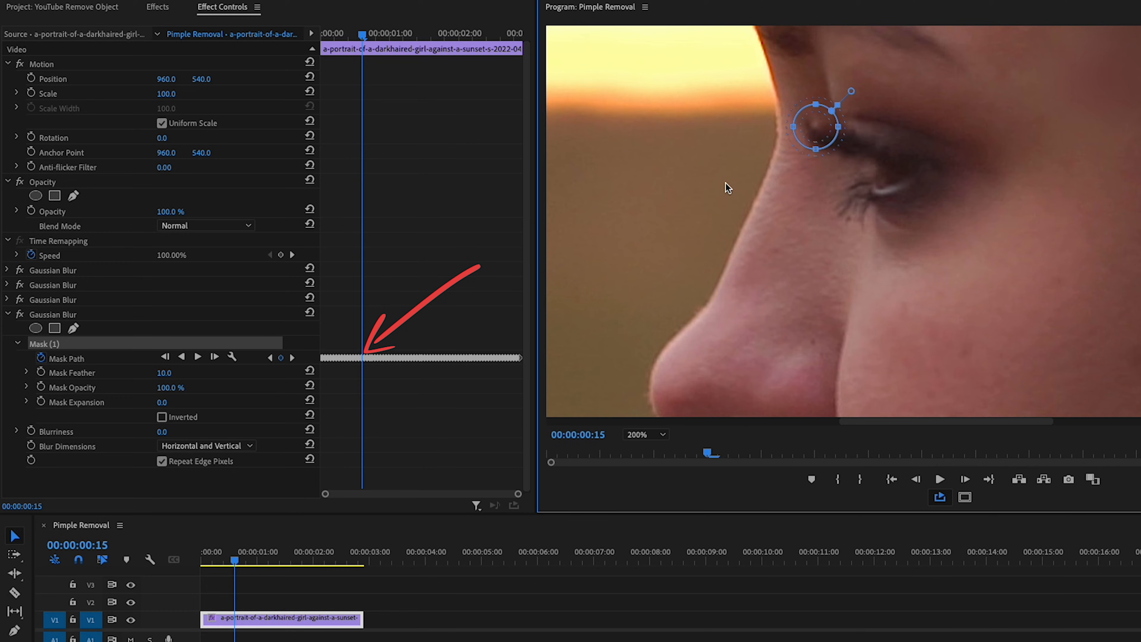
{"action": "mouse_move", "coordinate": [429, 342]}
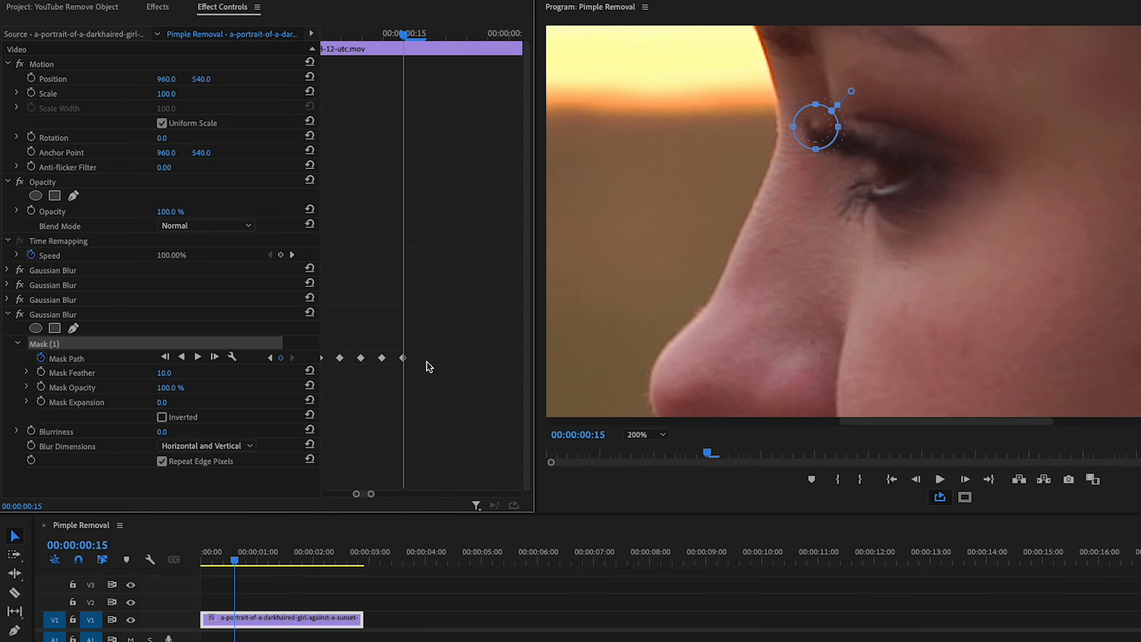
{"action": "mouse_move", "coordinate": [457, 425]}
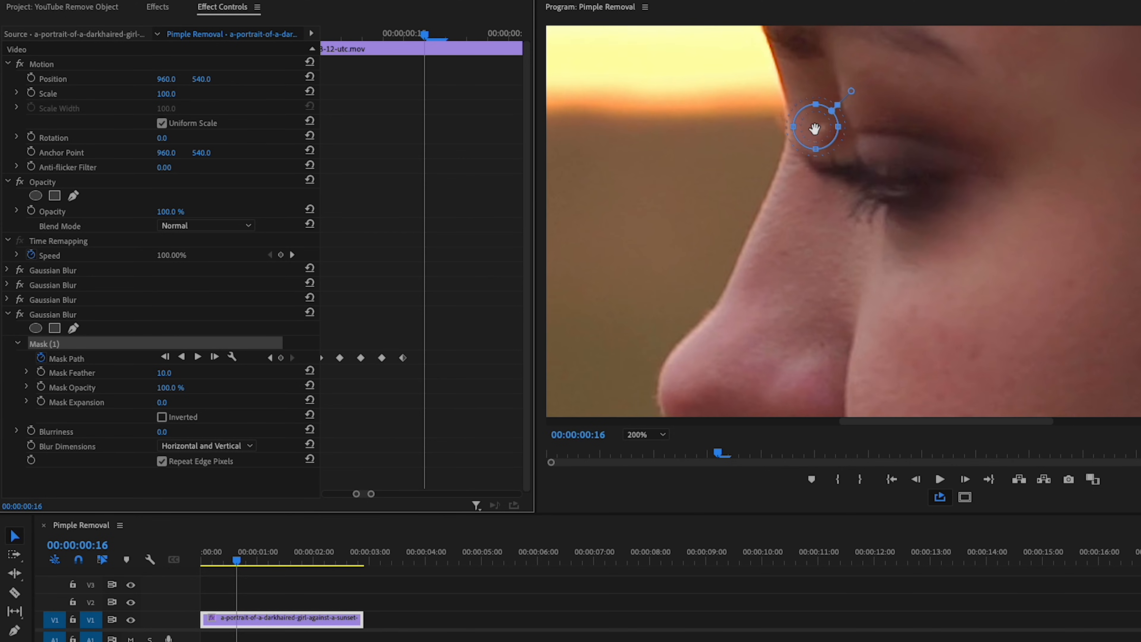
{"action": "left_click_drag", "start_coordinate": [815, 129], "coordinate": [822, 131]}
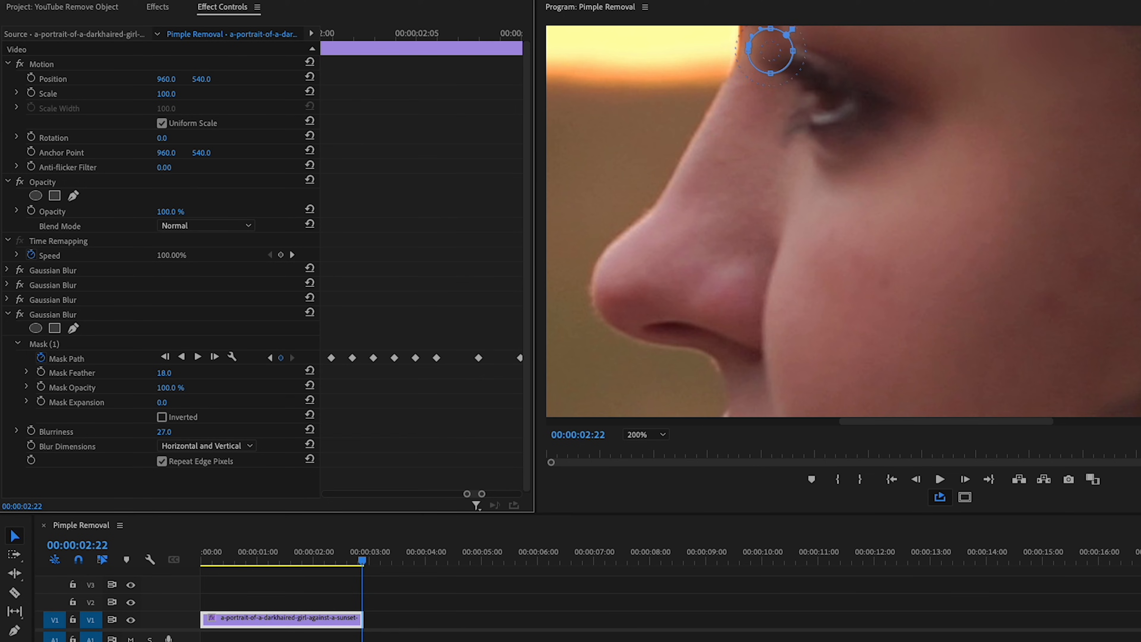
{"action": "left_click", "coordinate": [338, 560]}
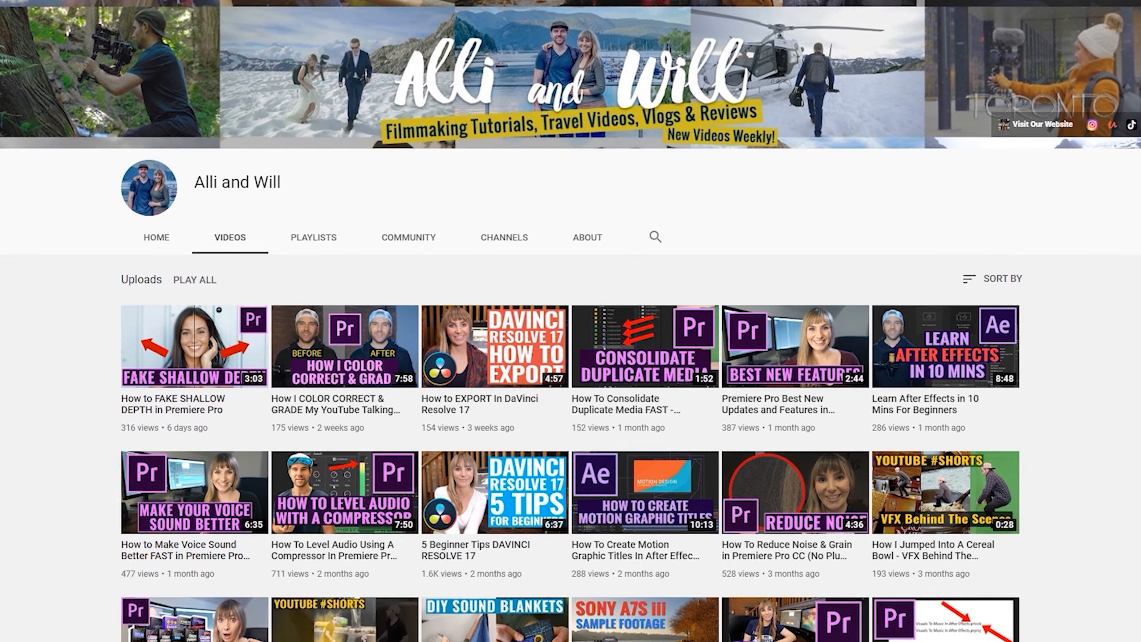
{"action": "scroll", "scroll_direction": "down", "scroll_amount": 3}
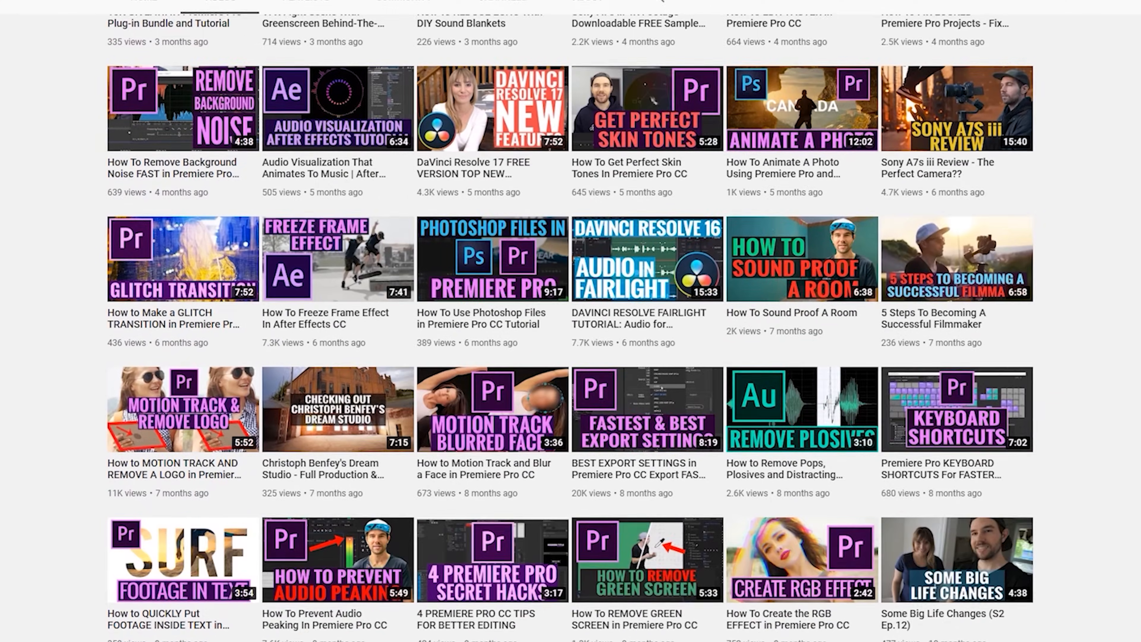
{"action": "scroll", "scroll_direction": "down", "scroll_amount": 3}
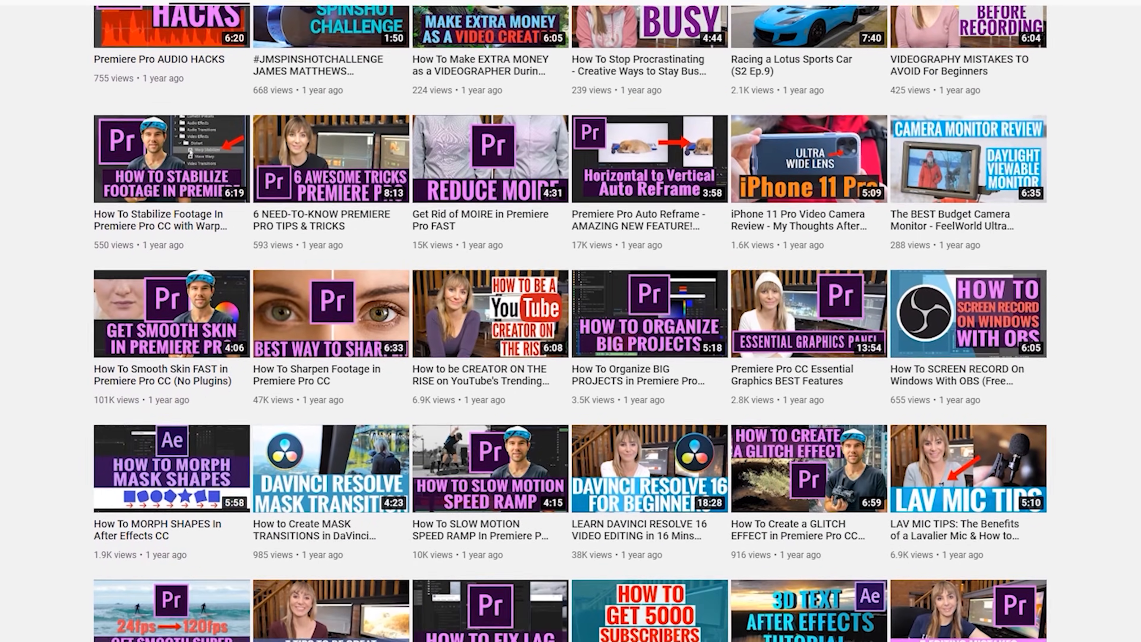